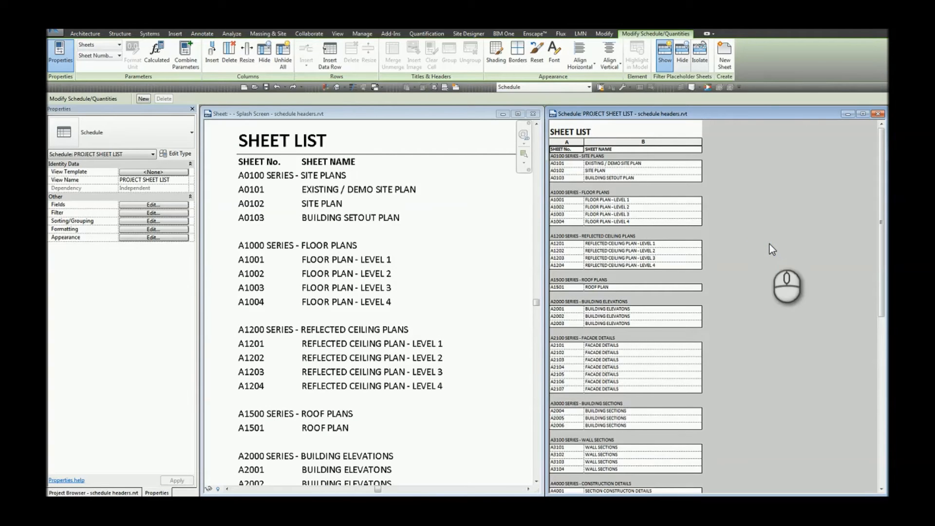
mouse_move(321, 224)
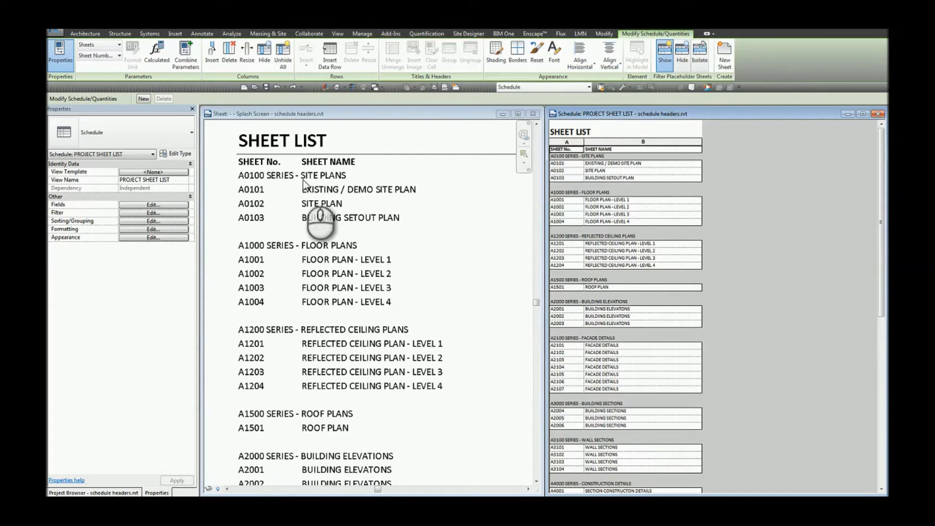
mouse_move(435, 226)
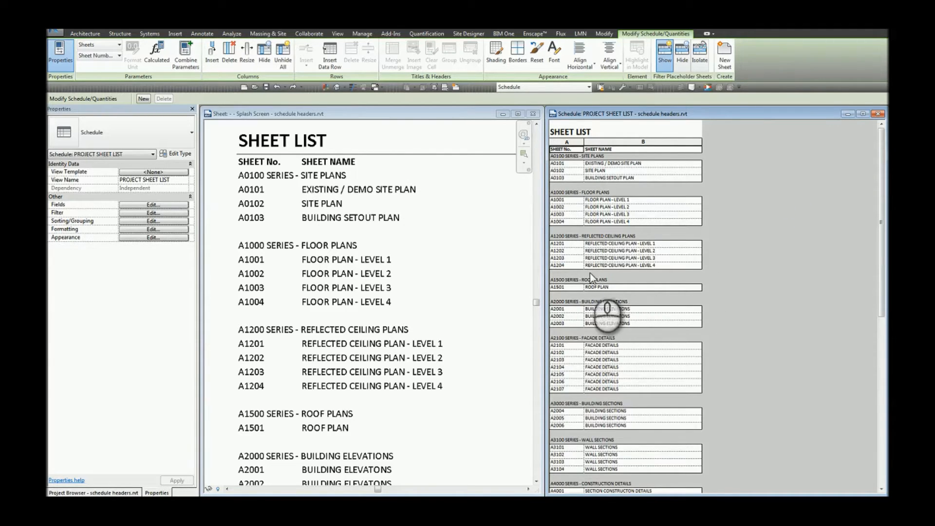
mouse_move(659, 281)
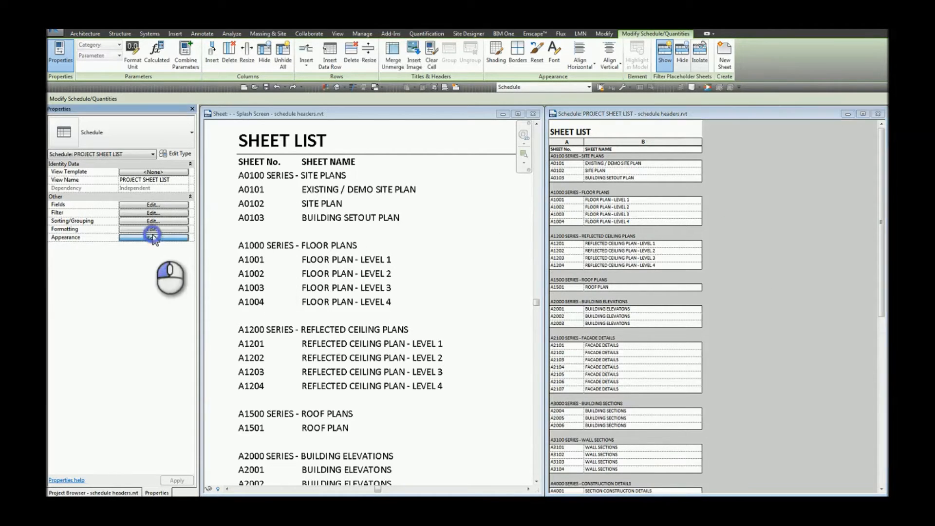
Change the sheet list's Body text from Schedule_Body Text to Schedule_Header in Appearance properties
click(153, 237)
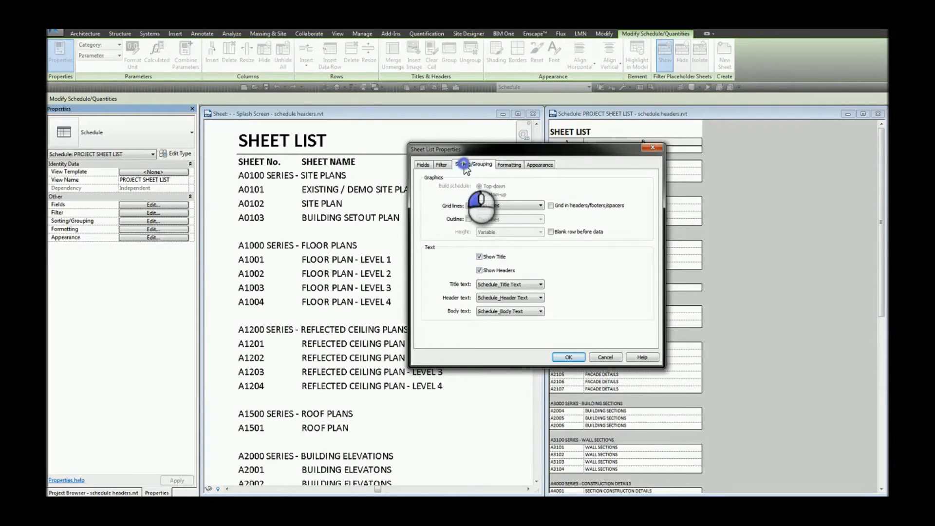
click(473, 164)
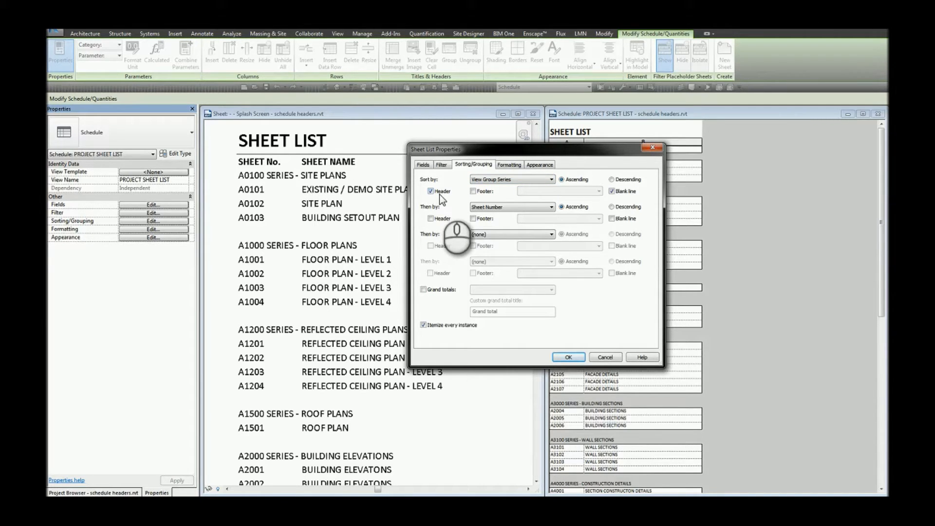
mouse_move(542, 170)
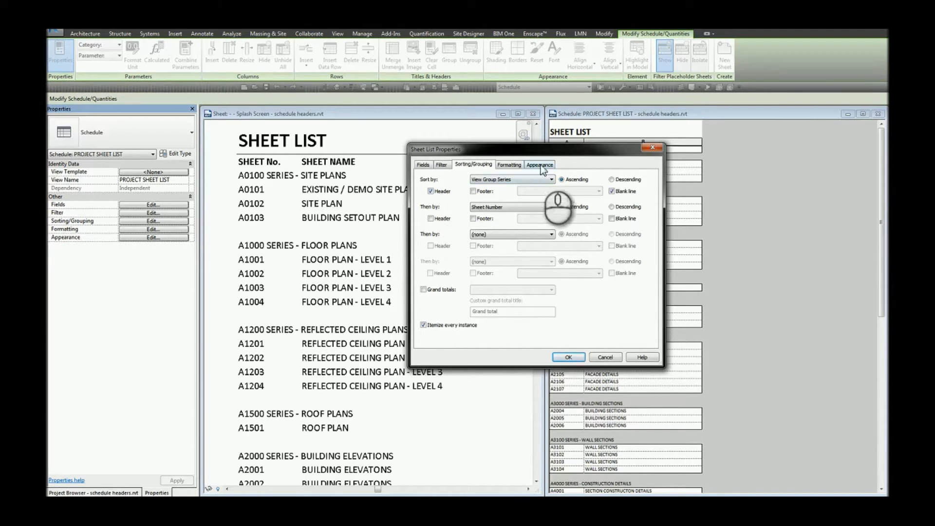
click(539, 164)
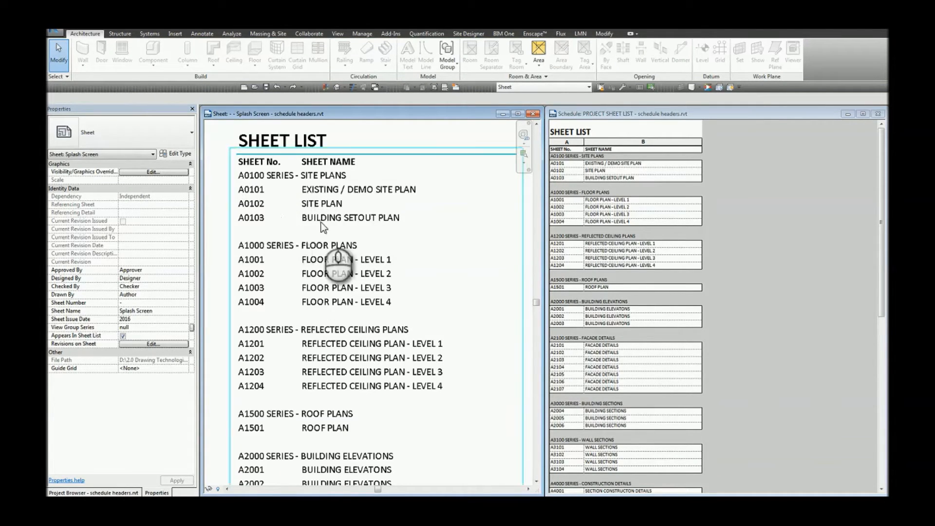
mouse_move(714, 219)
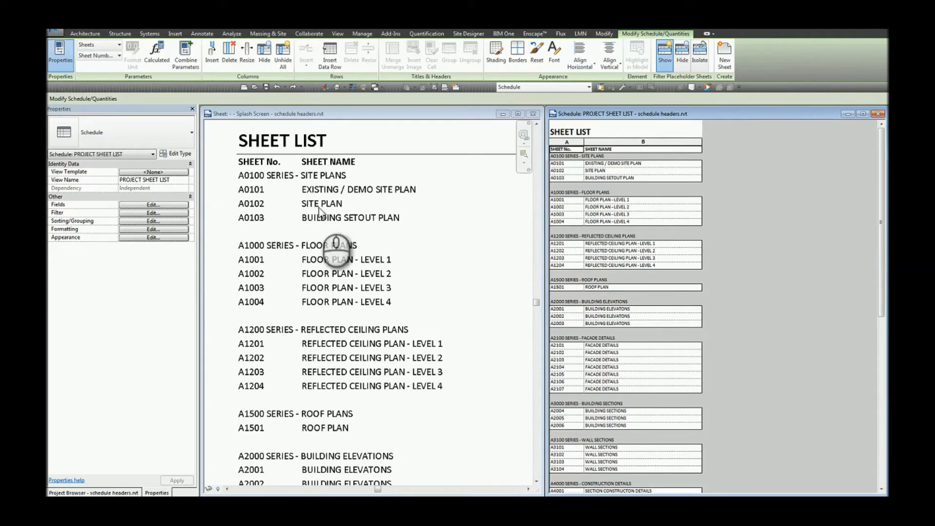
mouse_move(358, 223)
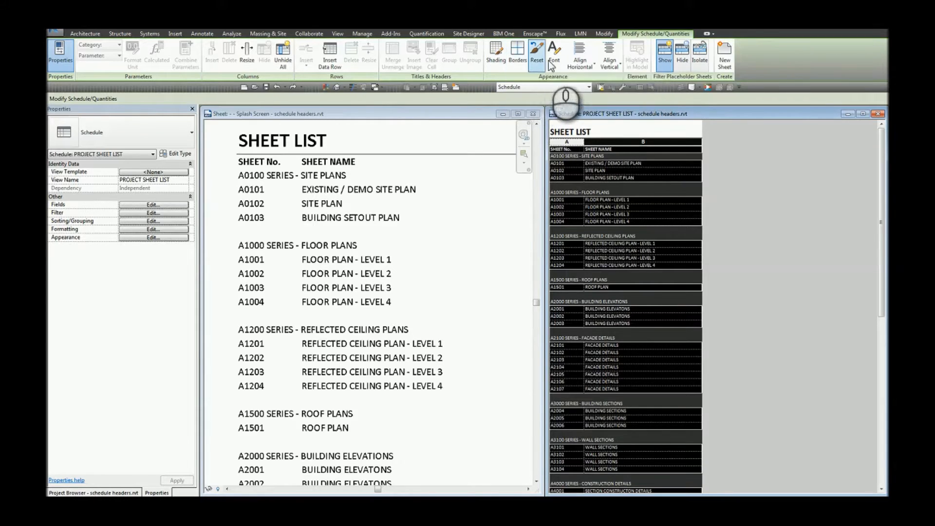
mouse_move(579, 53)
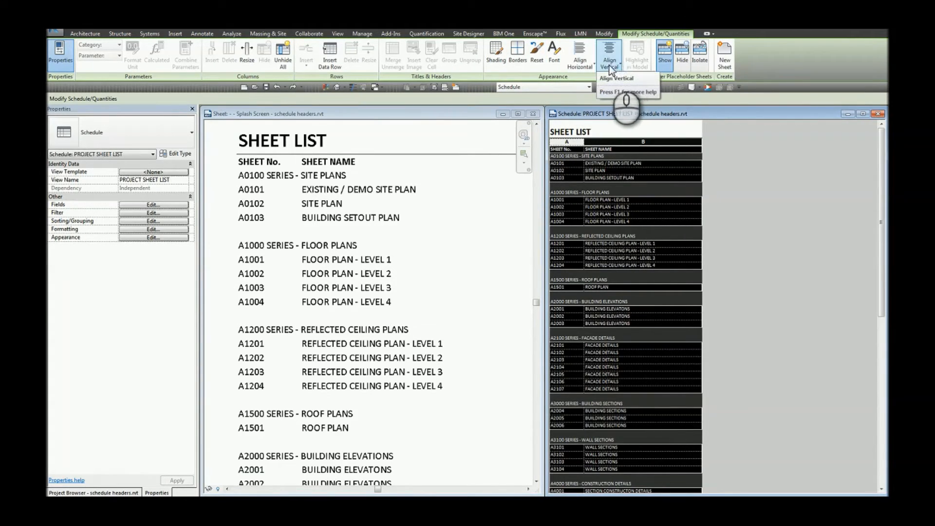
mouse_move(578, 53)
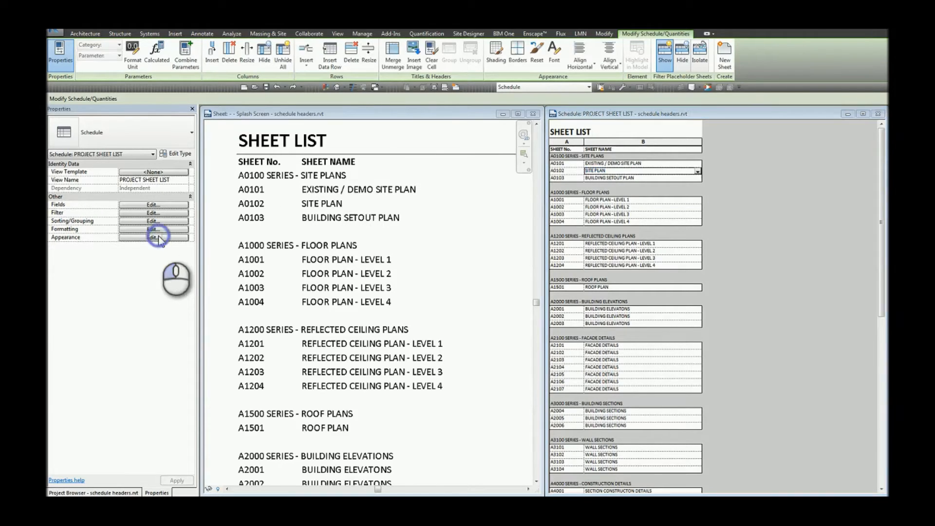
click(153, 237)
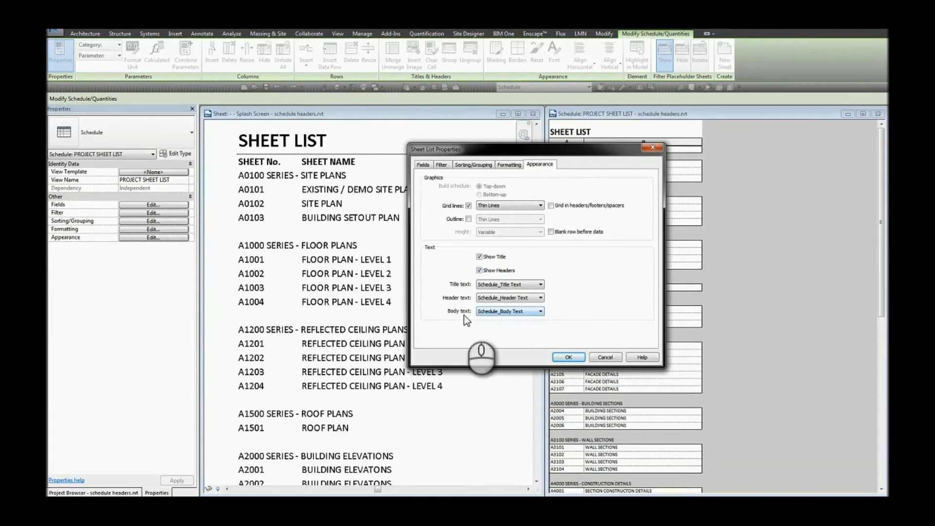
click(539, 311)
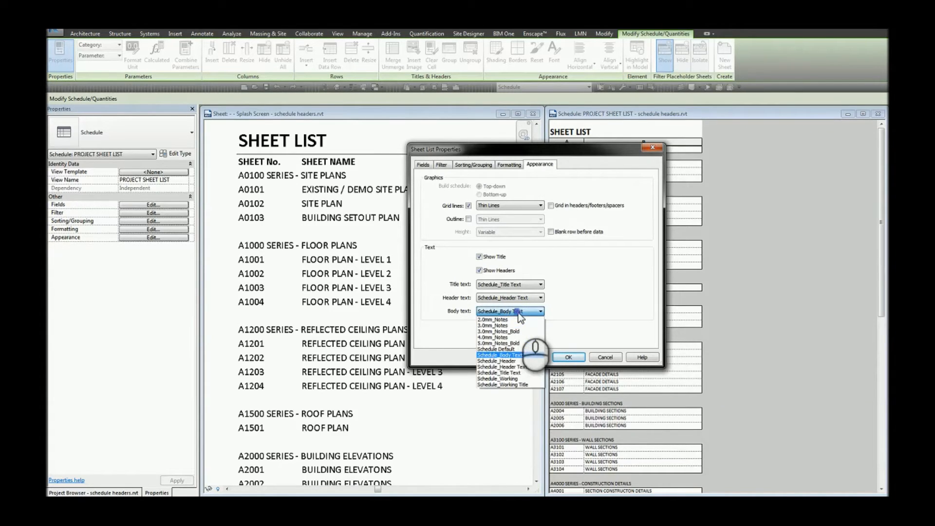
mouse_move(518, 361)
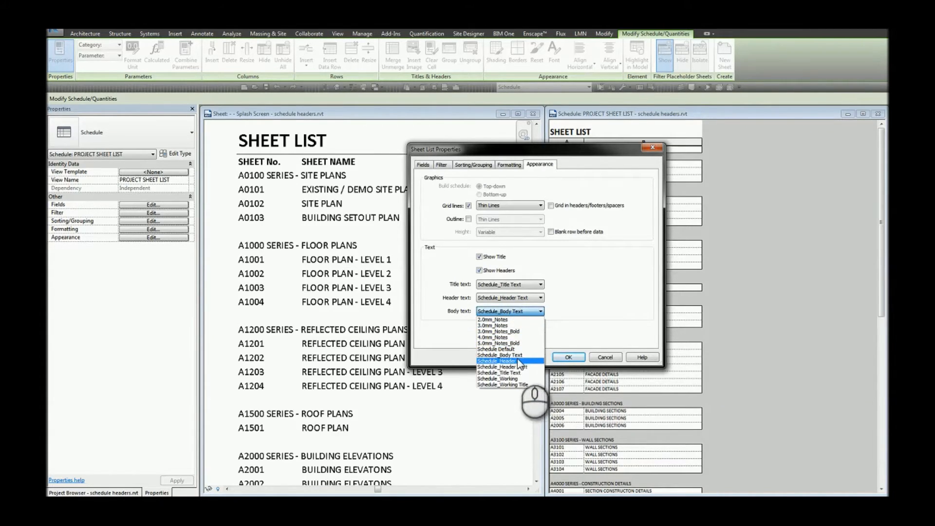
mouse_move(515, 369)
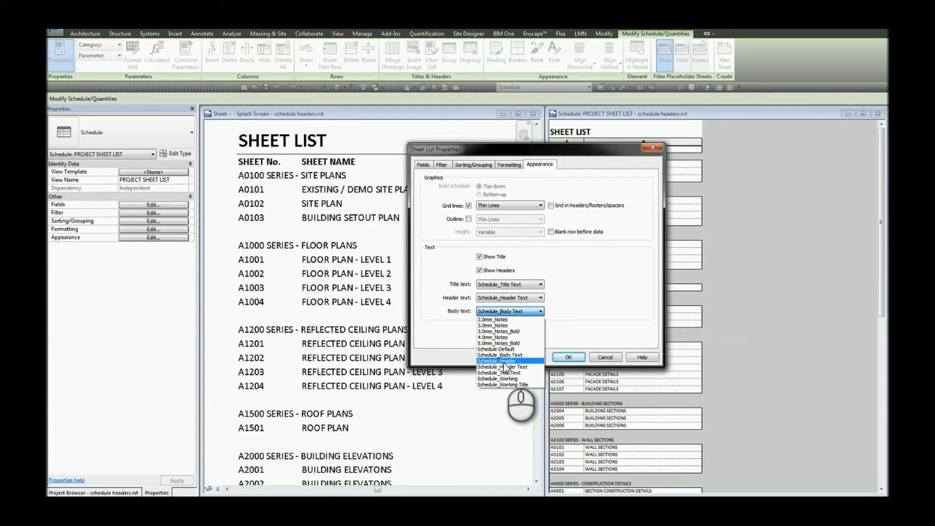
click(504, 361)
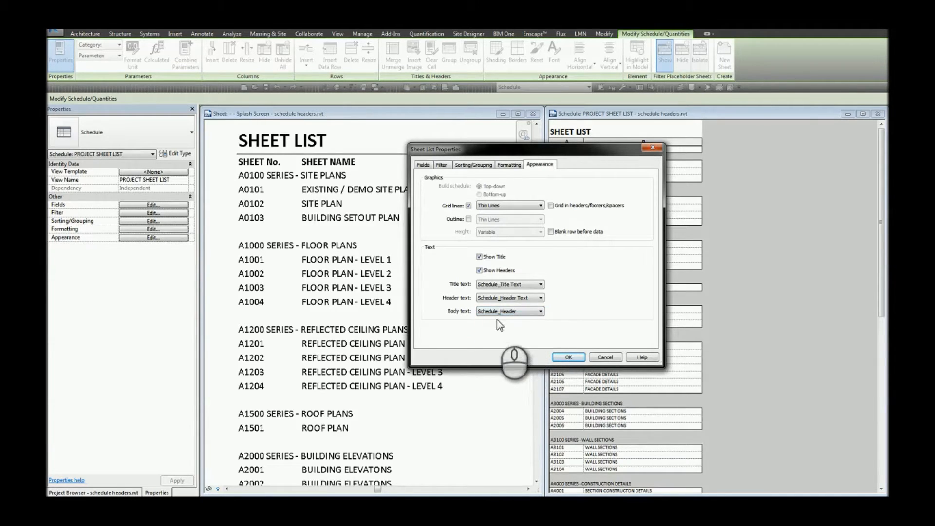
mouse_move(519, 321)
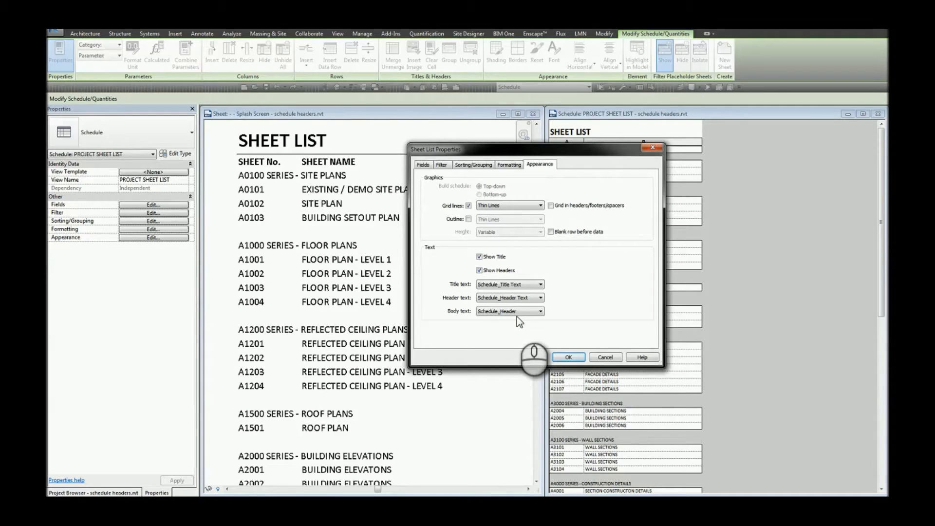
click(567, 356)
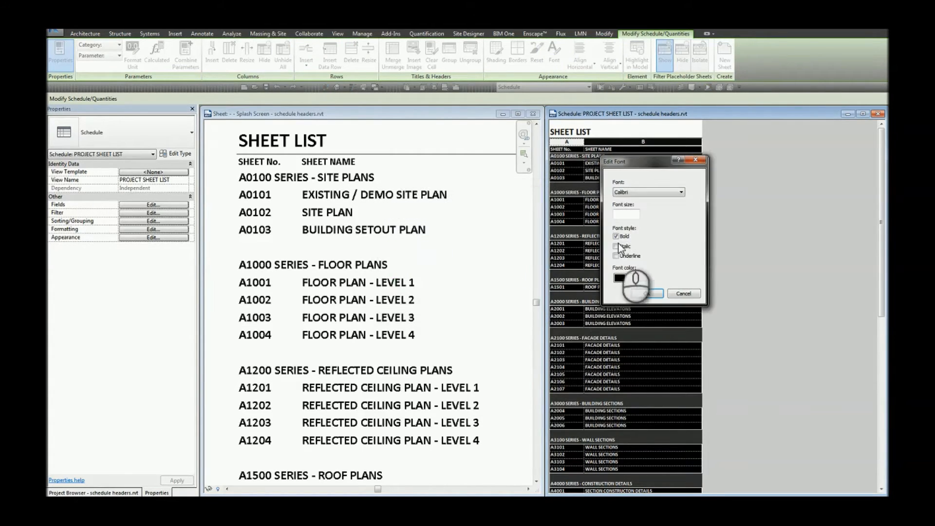
Set the body row font to 2 mm, regular (not bold), and confirm
text(2.0000 mm)
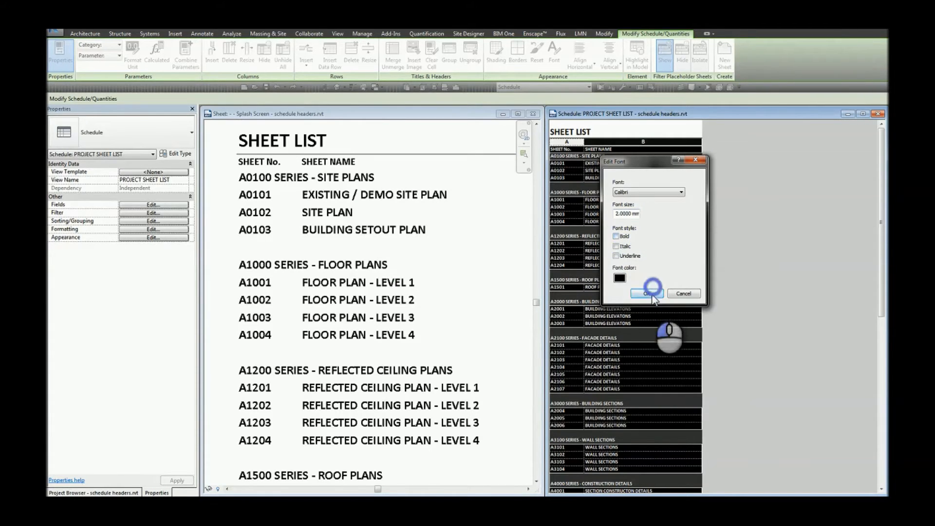
click(645, 293)
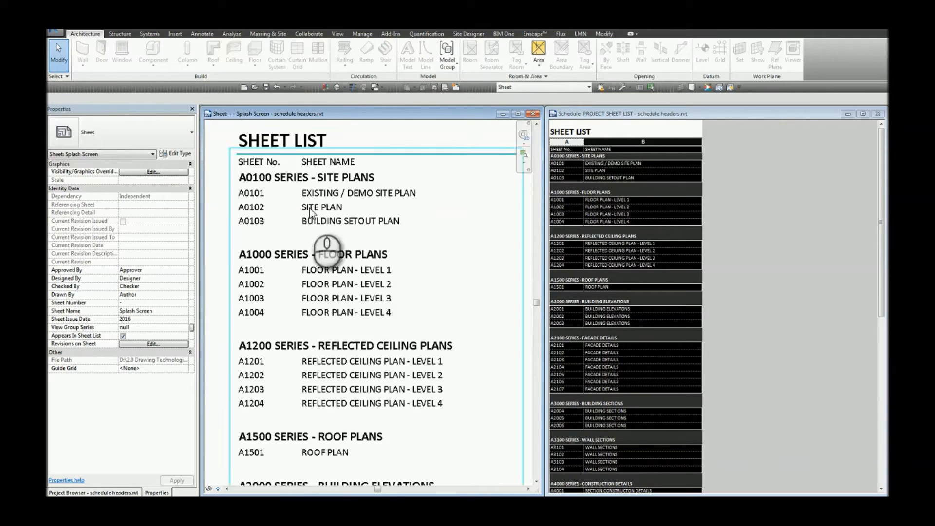
mouse_move(275, 226)
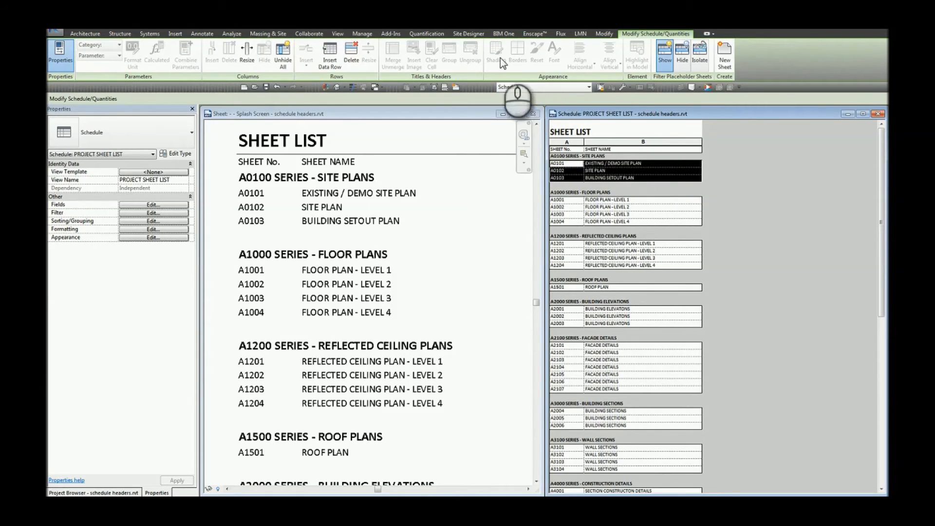
mouse_move(518, 53)
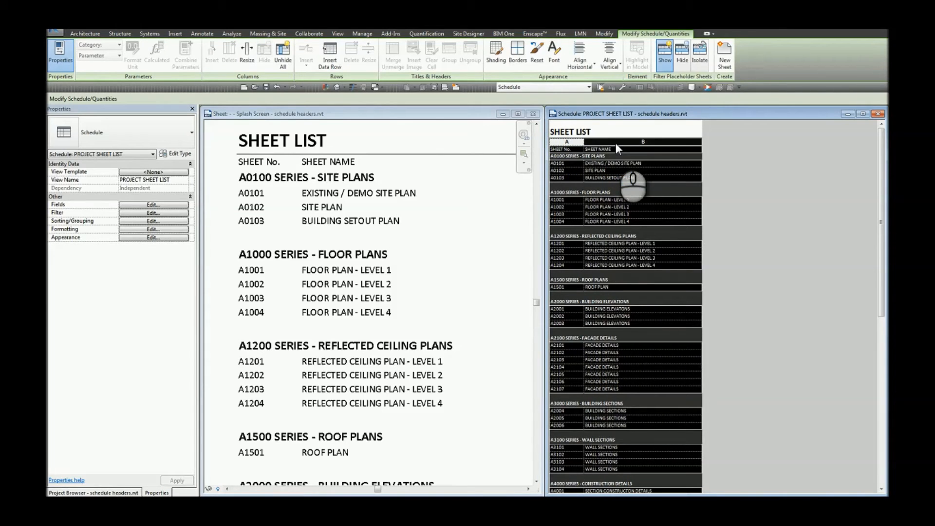
mouse_move(626, 158)
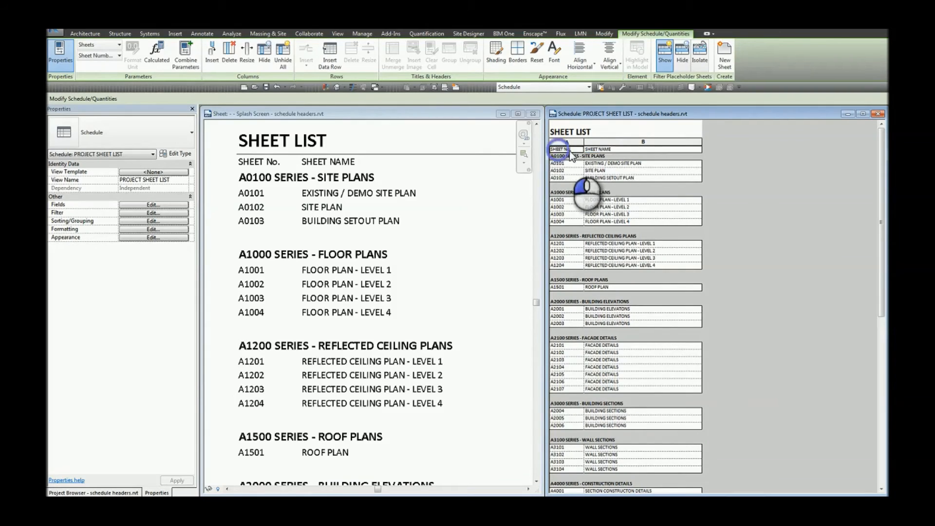
Make the SHEET No. and SHEET NAME column heading row bold, then check the sheet
click(643, 149)
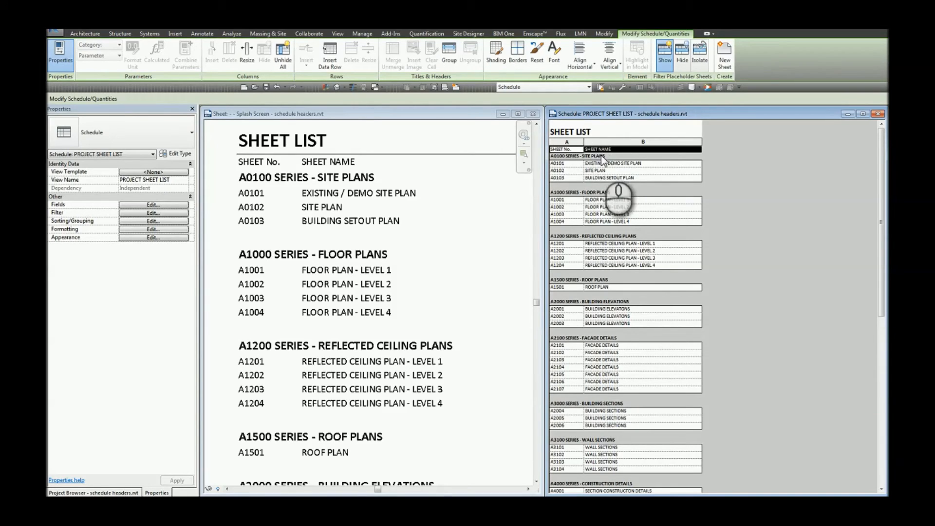
mouse_move(543, 114)
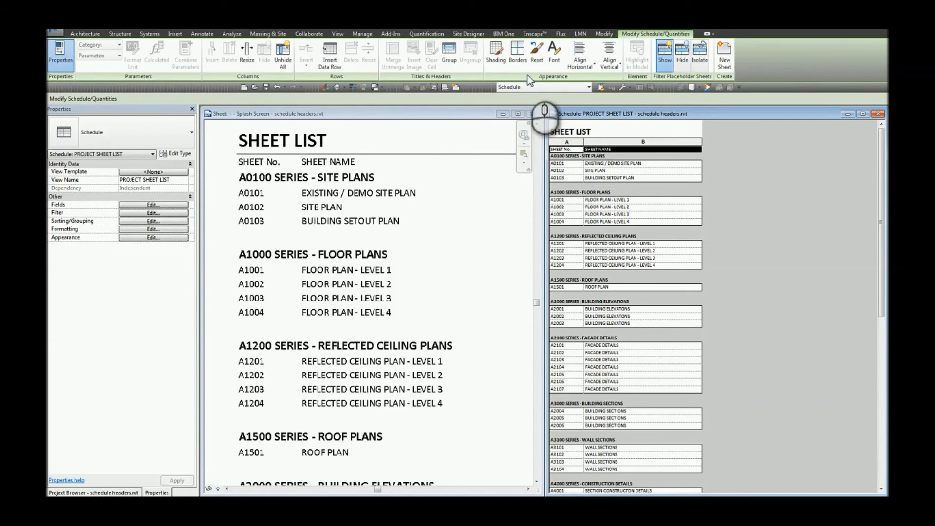
click(536, 50)
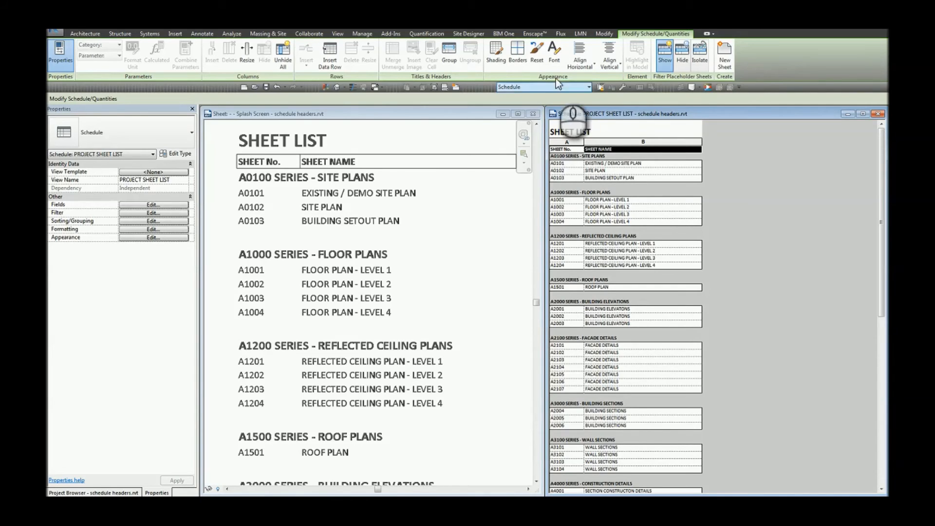
click(516, 52)
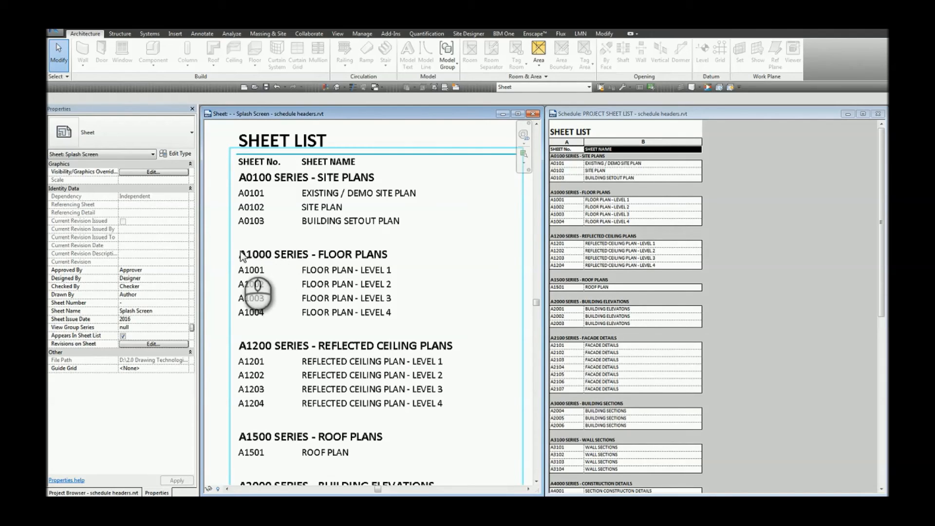
mouse_move(316, 293)
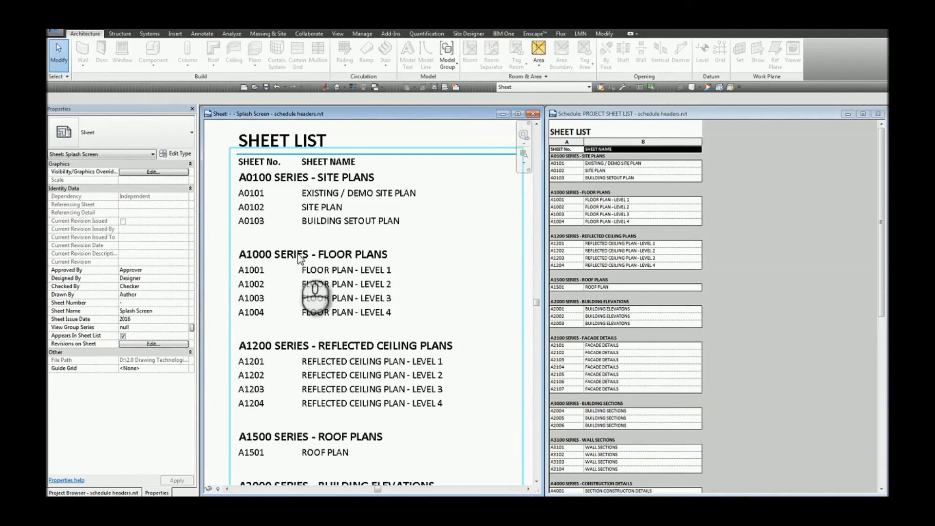
mouse_move(389, 261)
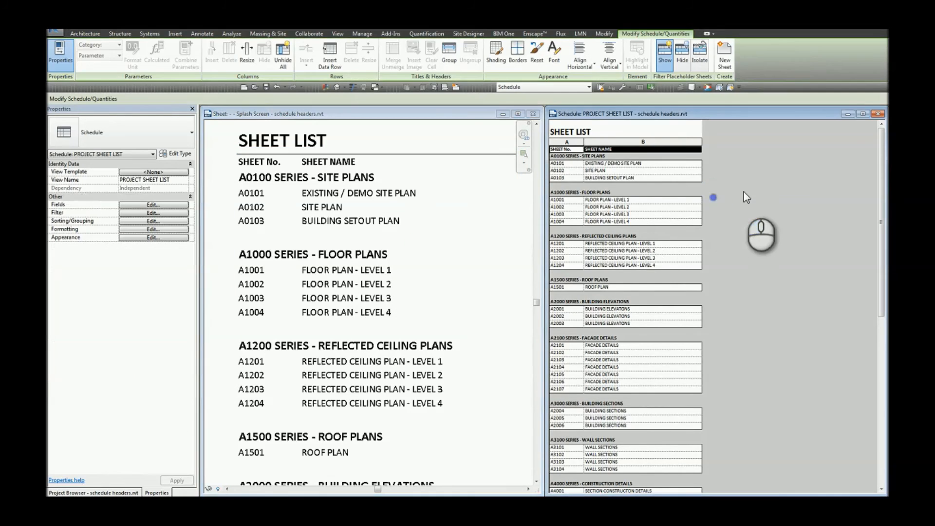
Turn off Blank line for the View Group Series grouping in Sorting/Grouping
click(153, 237)
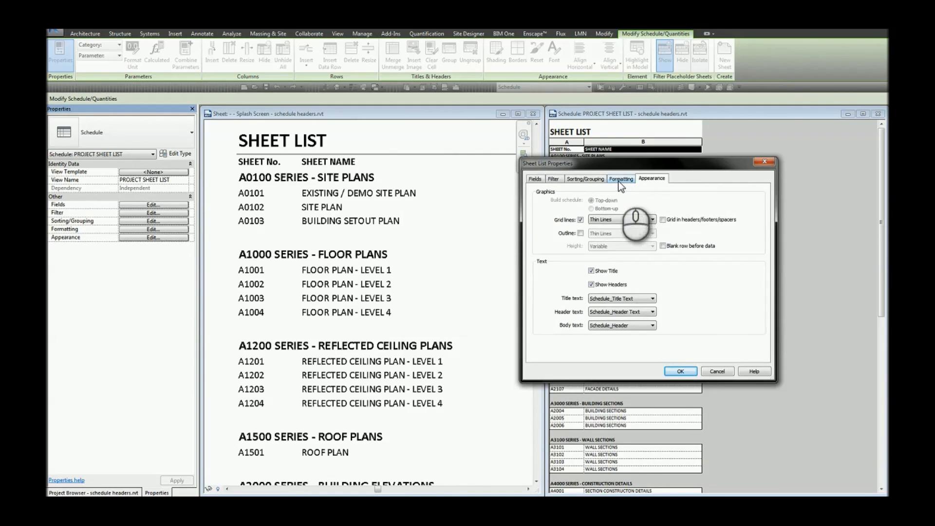
click(585, 178)
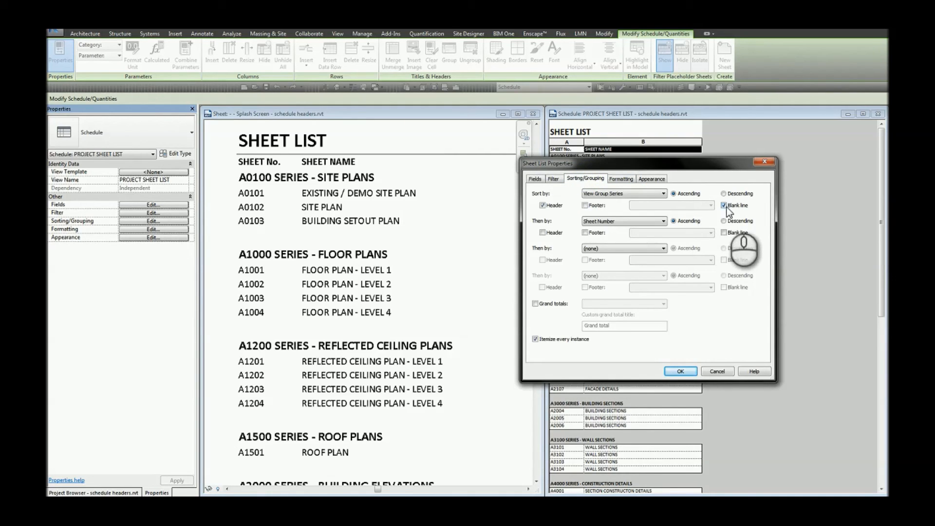
click(679, 371)
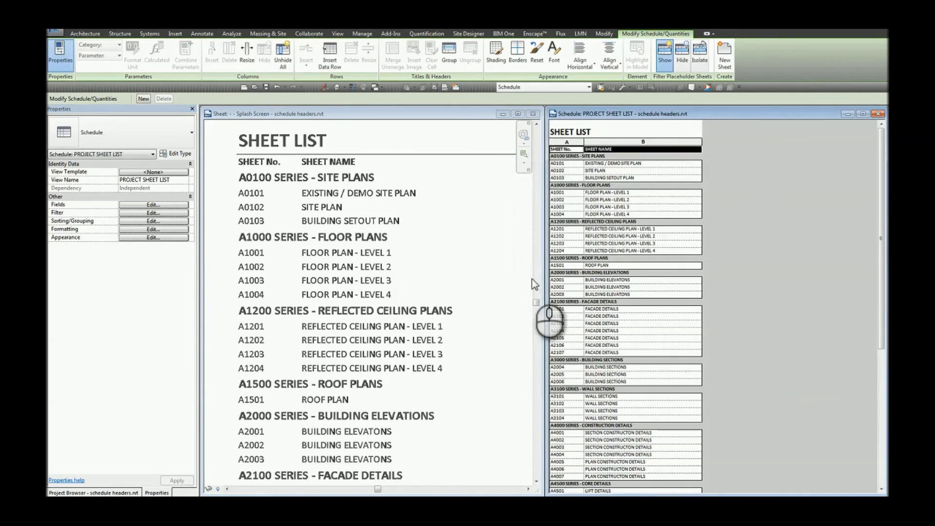
Return to the sheet to see the compact list running through A2100 Facade Details
click(357, 268)
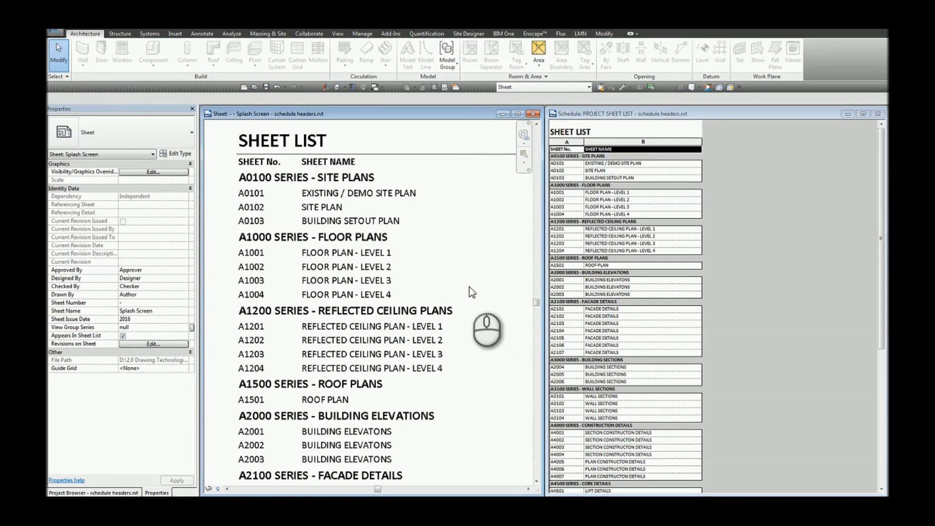
mouse_move(394, 242)
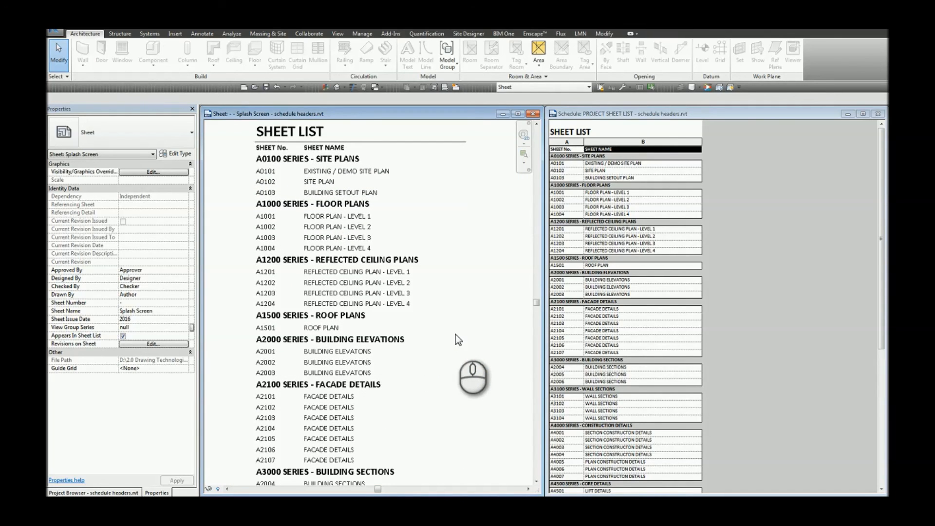
mouse_move(449, 311)
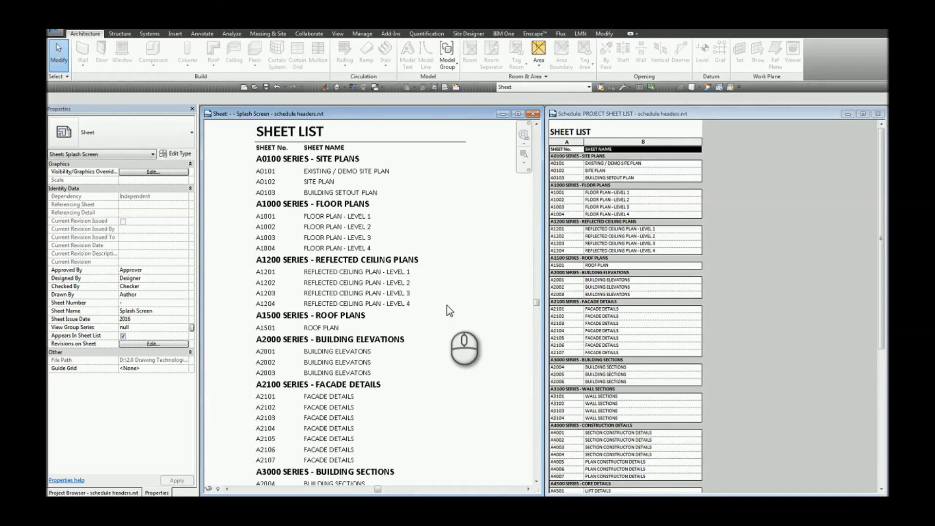